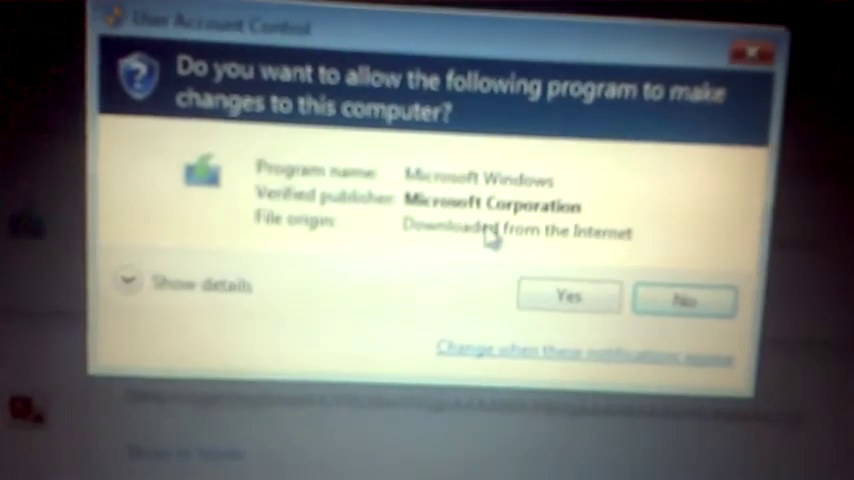
Approve the User Account Control prompt with Yes so the Microsoft Windows installer launches
left_click(568, 296)
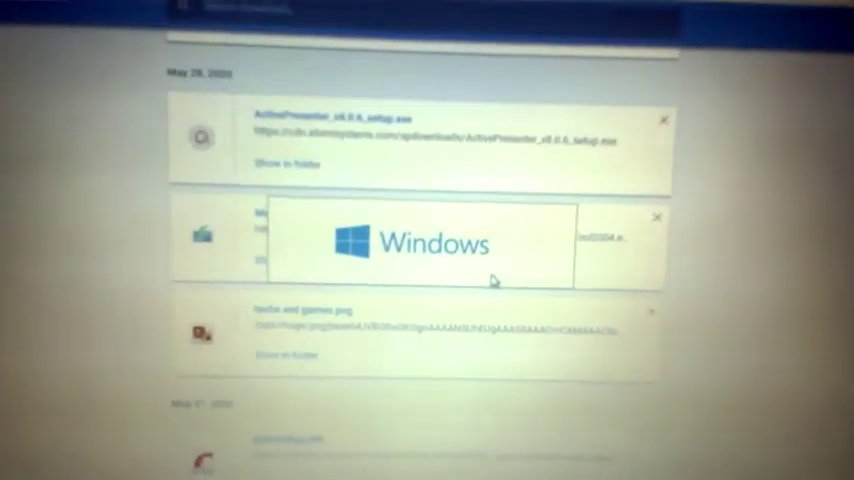